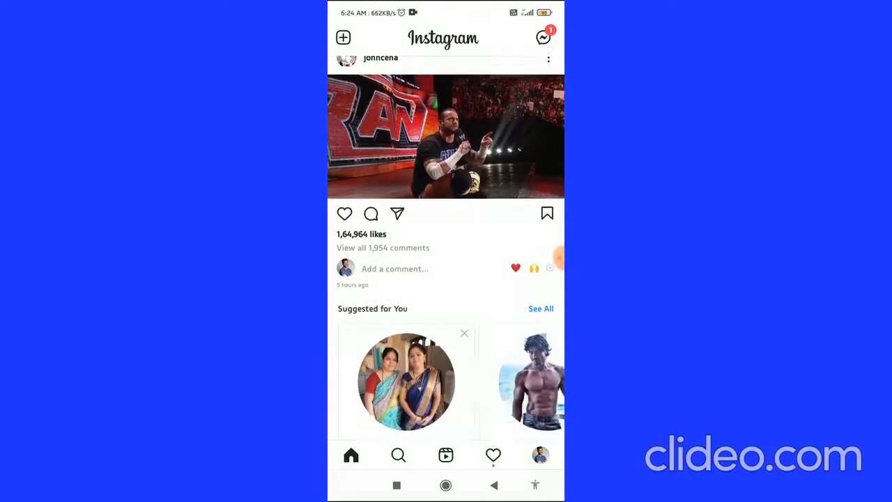
Scroll the home feed, then go through the profile menu to Instagram's Settings page.
scroll(down, 3)
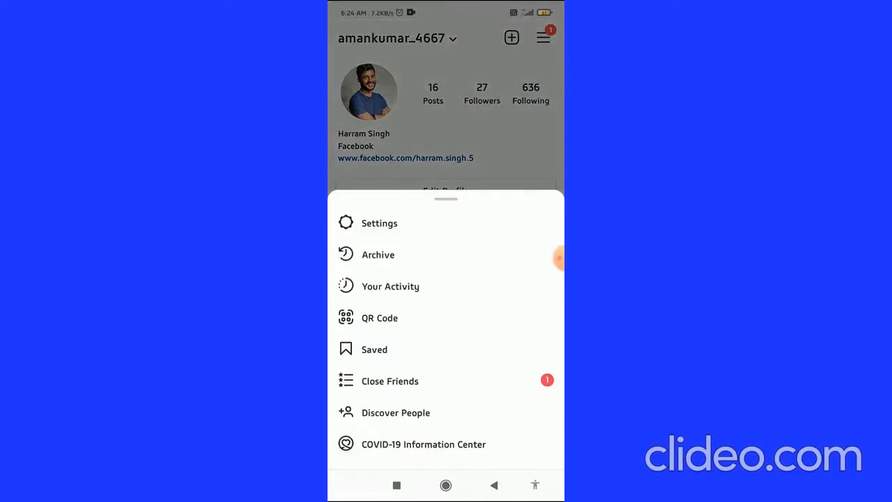
click(379, 223)
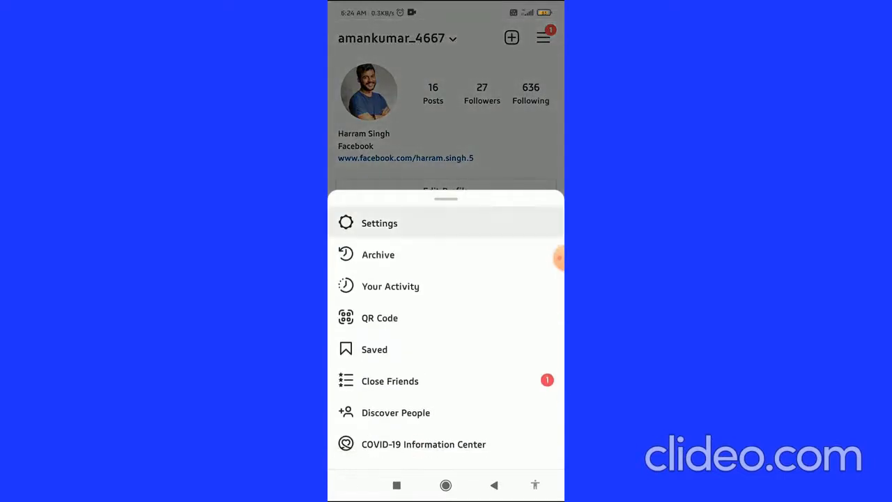
click(379, 223)
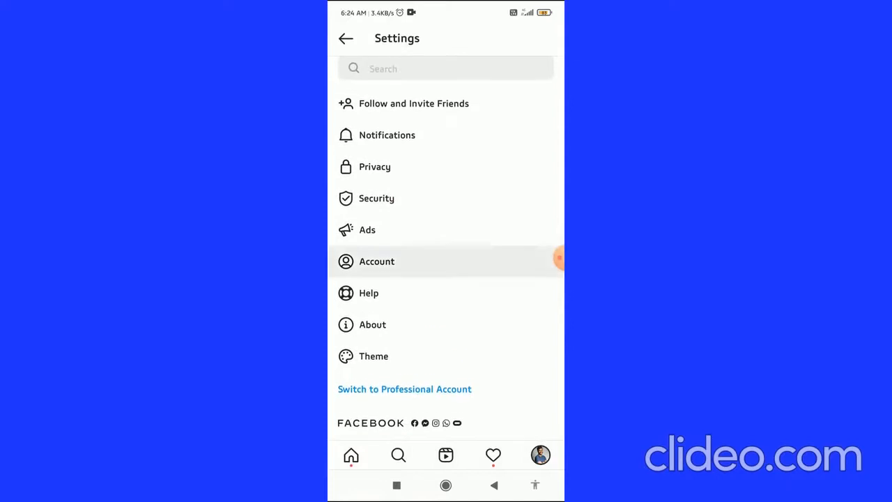
Go to Settings > Account > Cellular Data Use, where Data Saver shows as off.
click(376, 261)
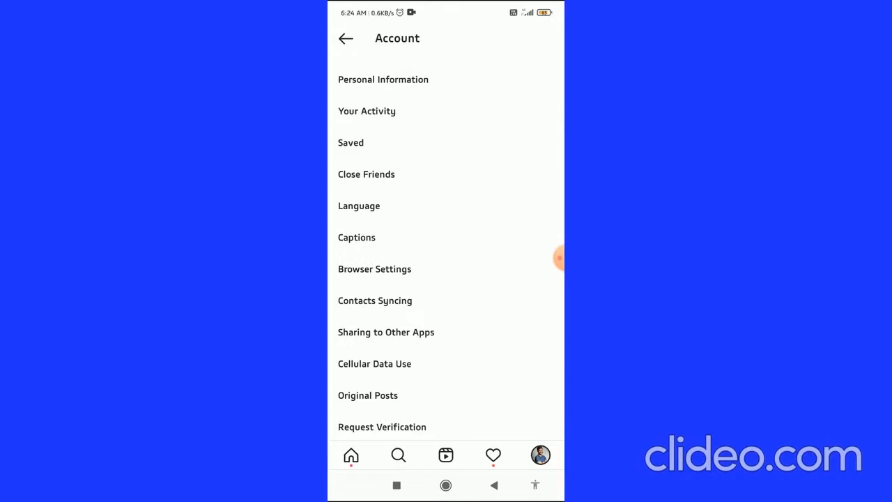
scroll(down, 3)
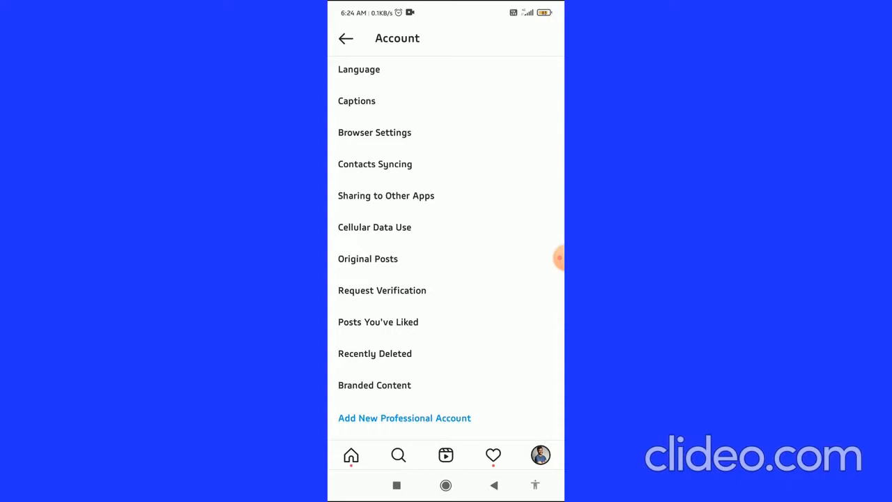
click(375, 228)
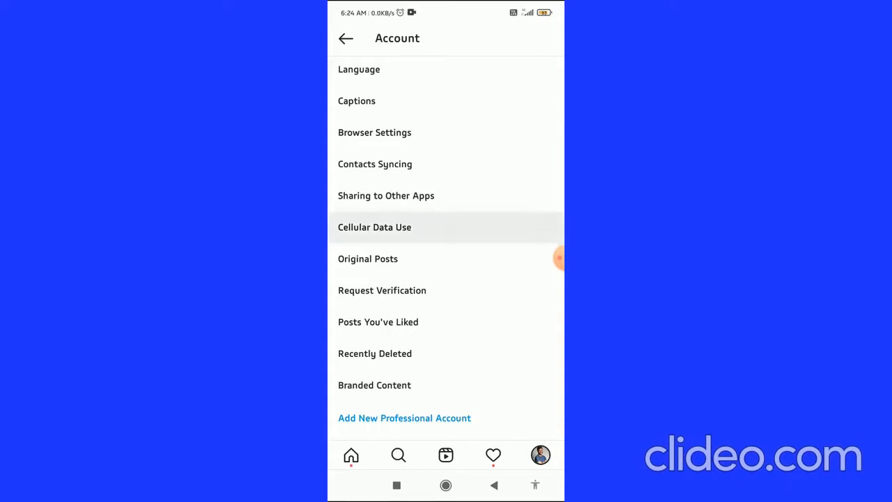
click(374, 226)
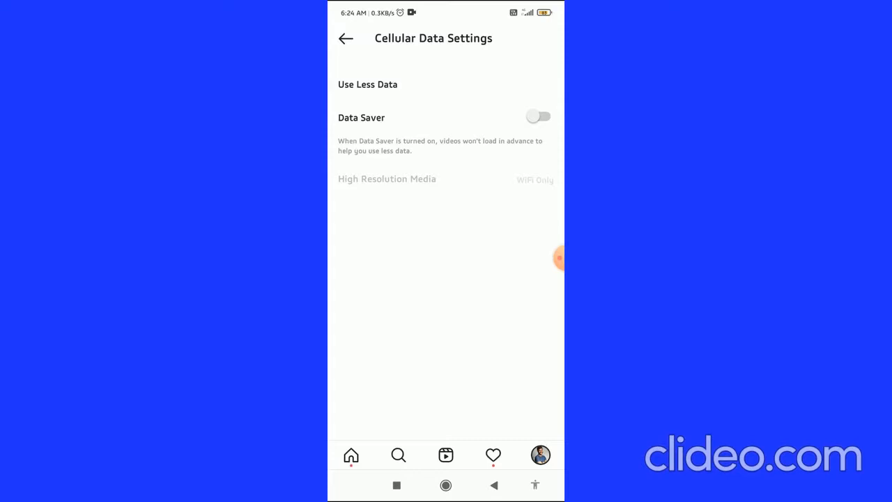
click(538, 116)
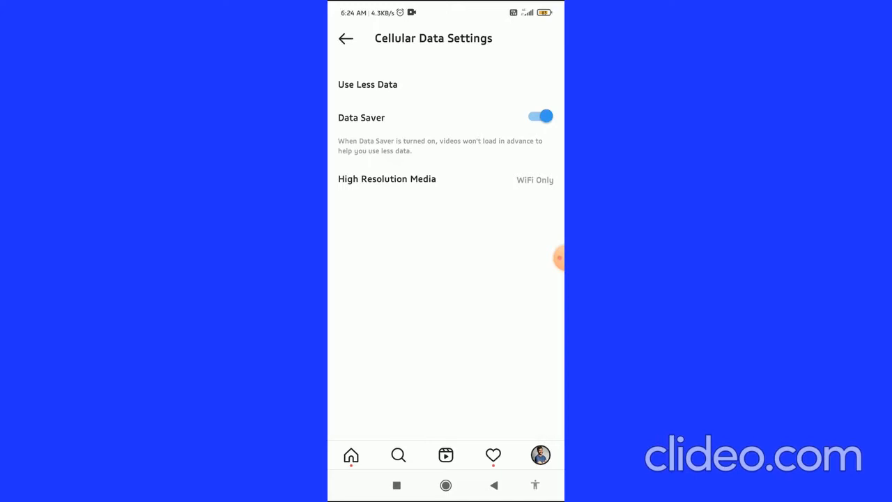
click(539, 116)
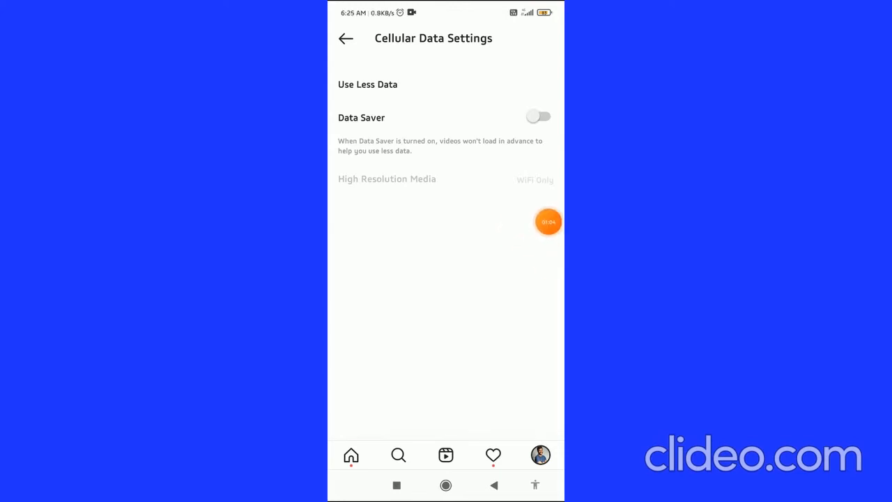
click(548, 222)
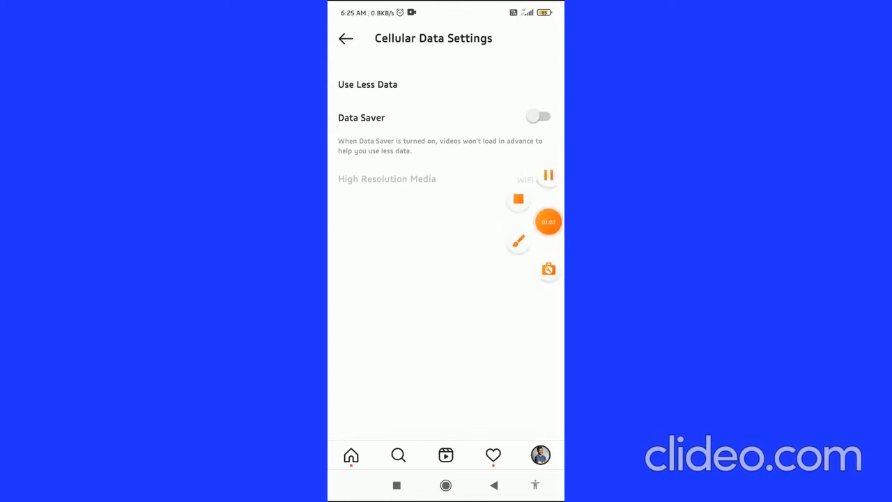